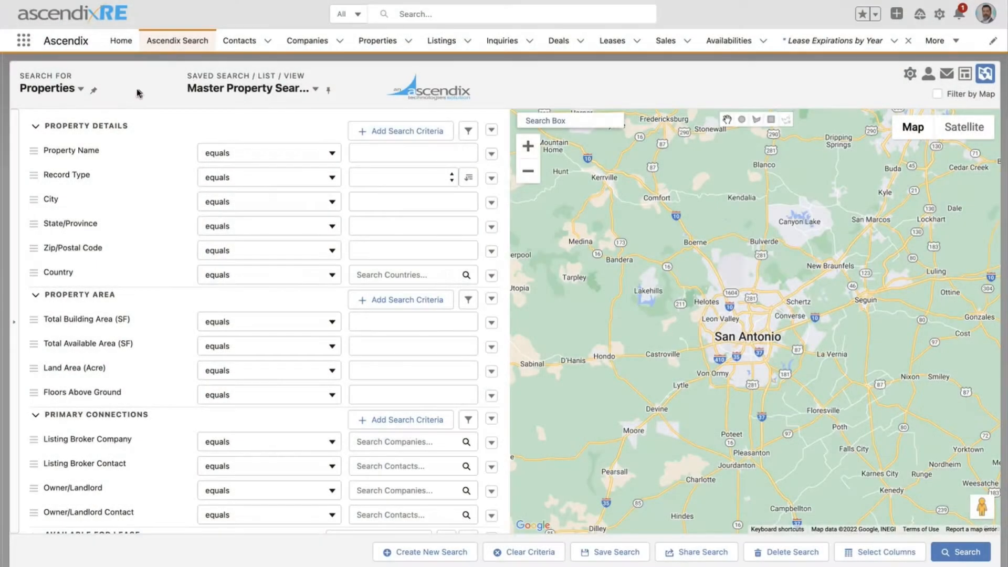
# - Change the Search For object from Properties to Availabilities
pyautogui.click(52, 88)
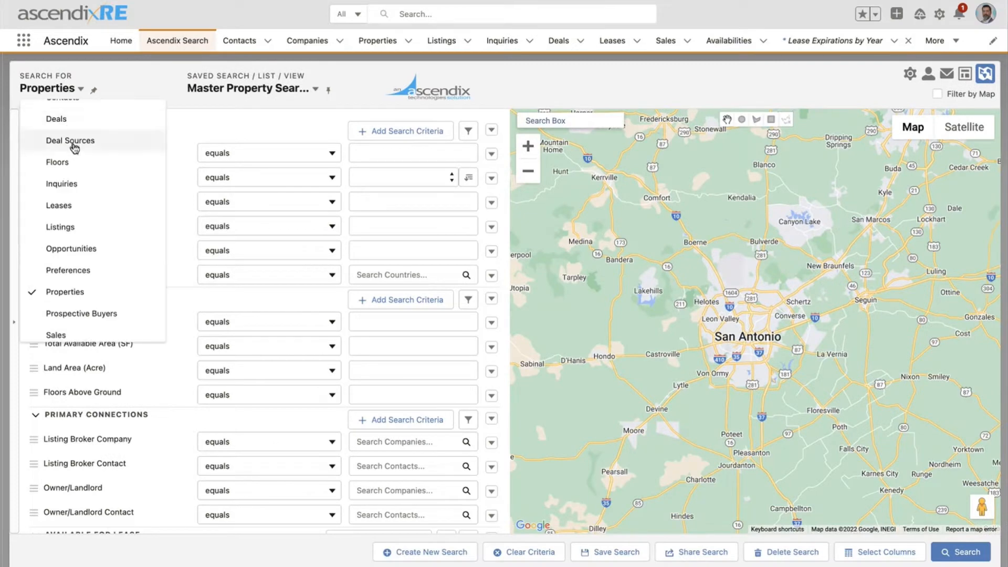
pyautogui.scroll(3)
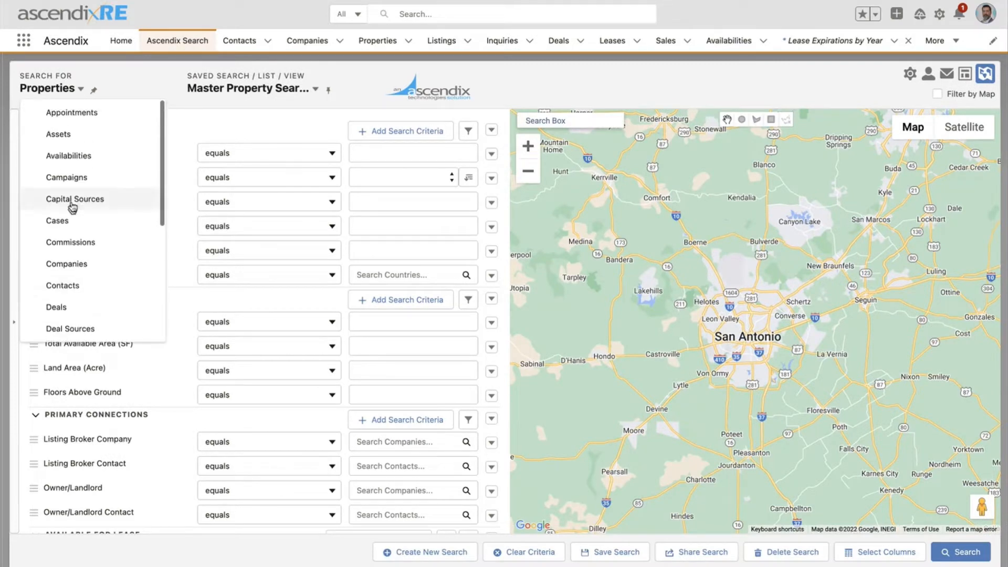
pyautogui.click(68, 156)
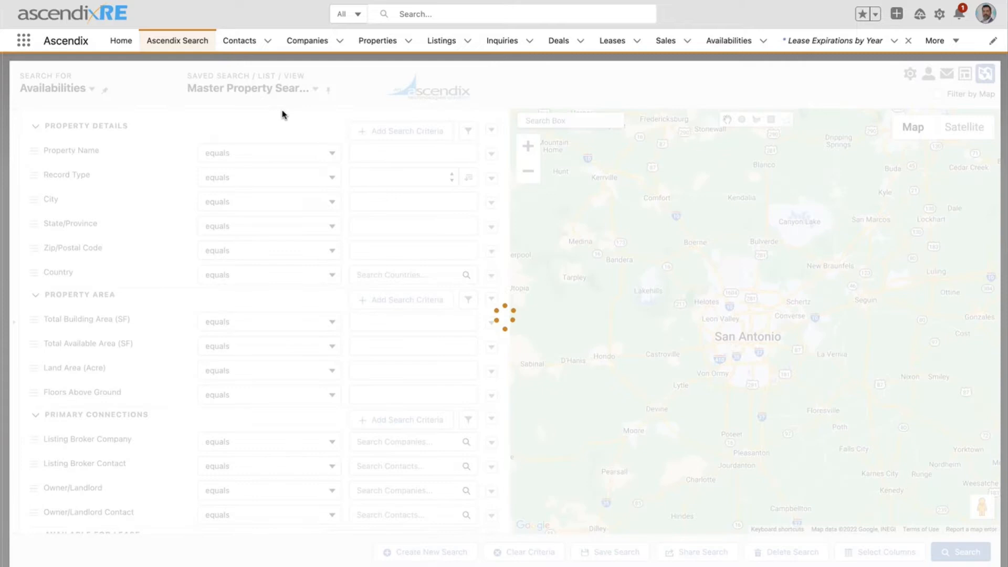
# - Load the Industrial Availabilities saved search and set property Record Type to Office
pyautogui.click(251, 89)
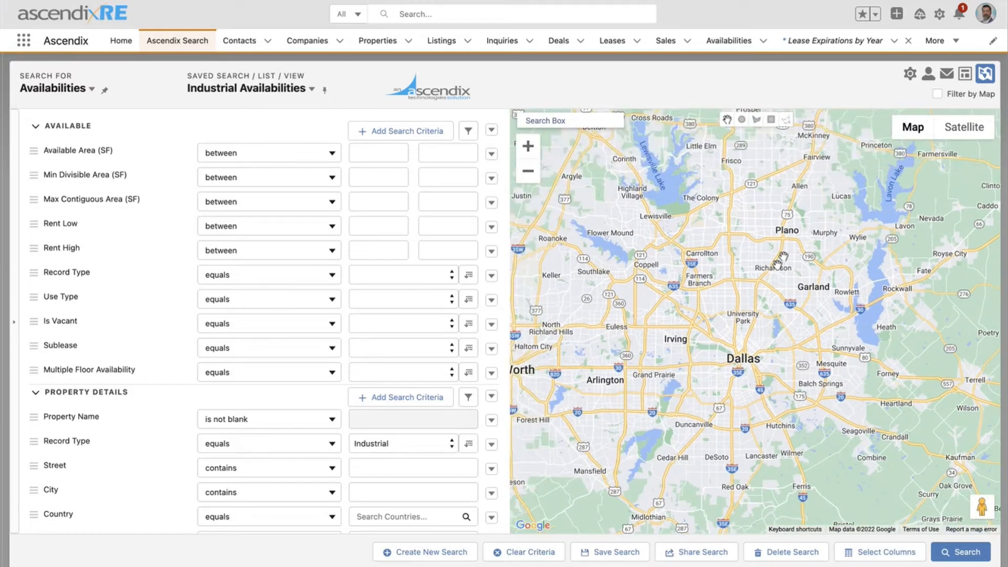
pyautogui.moveTo(766, 331)
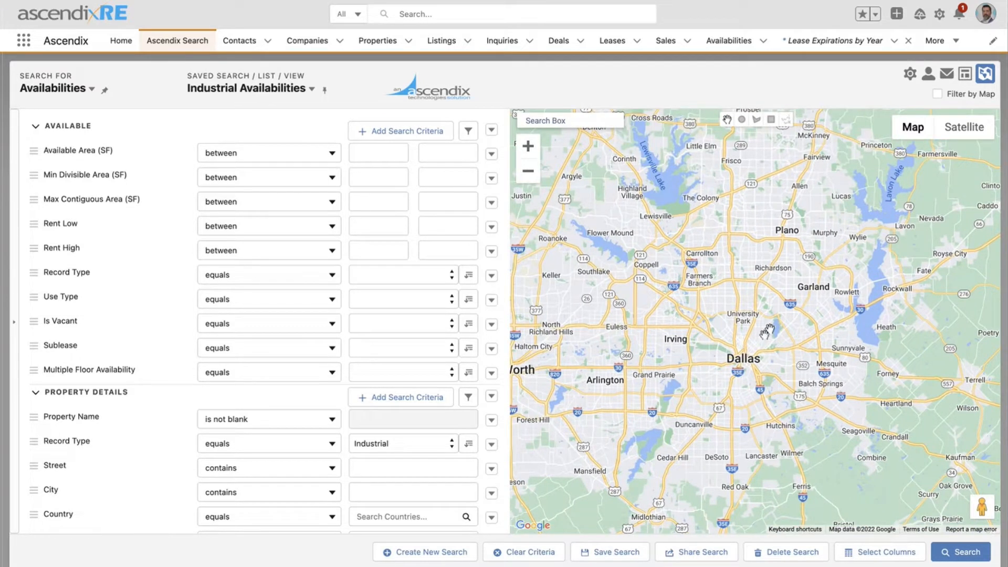
pyautogui.moveTo(784, 211)
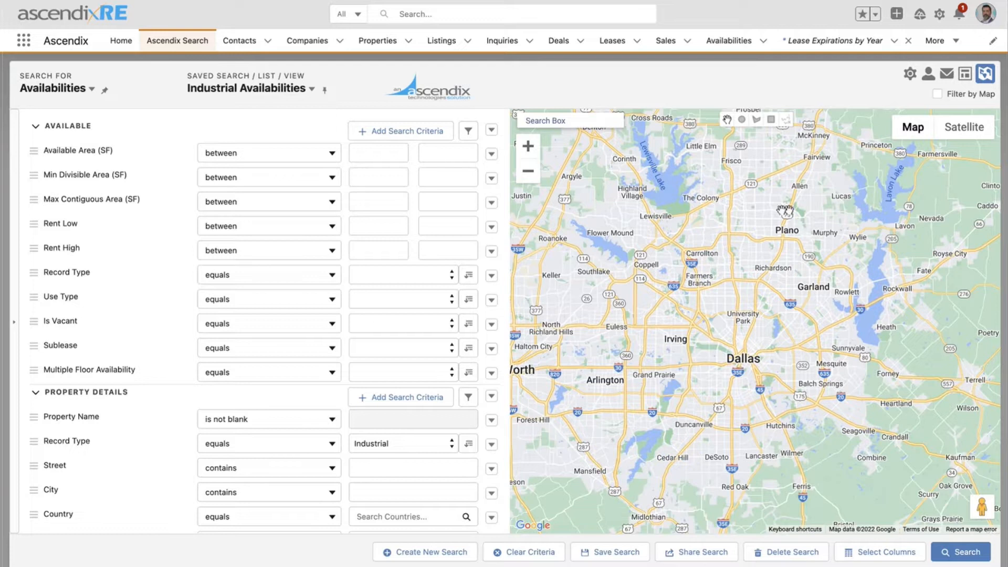
pyautogui.moveTo(672, 258)
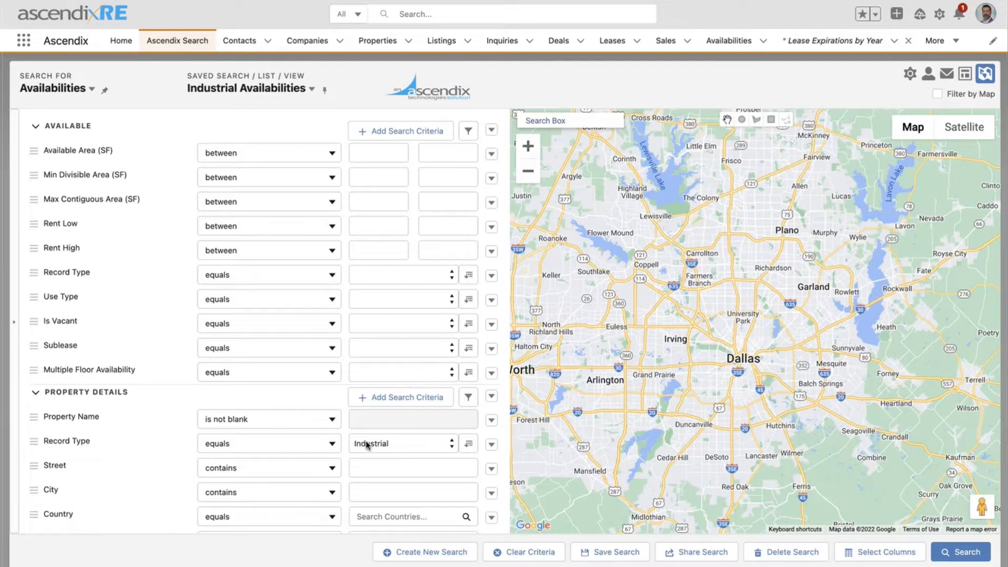
pyautogui.click(401, 443)
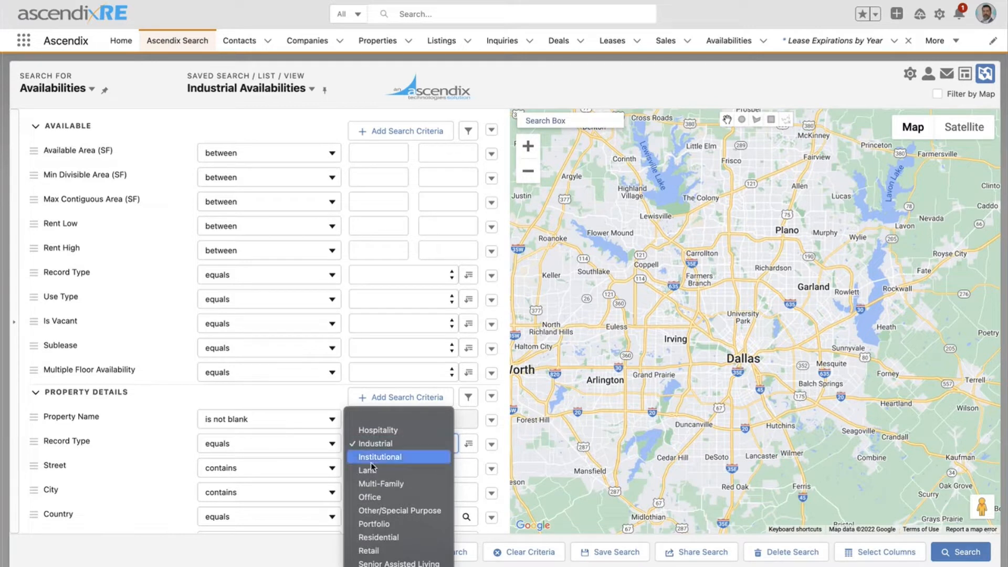
pyautogui.moveTo(370, 496)
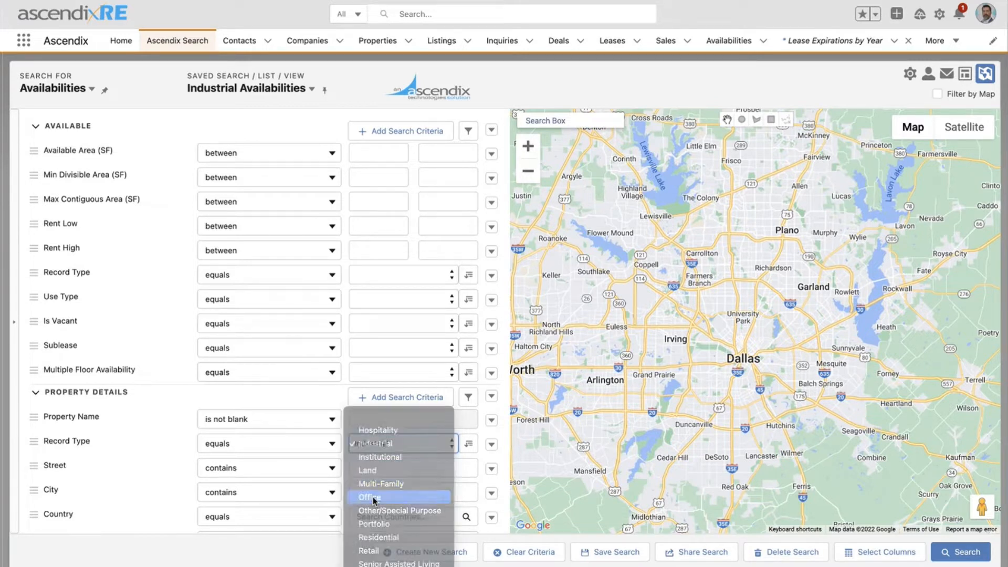
pyautogui.click(369, 497)
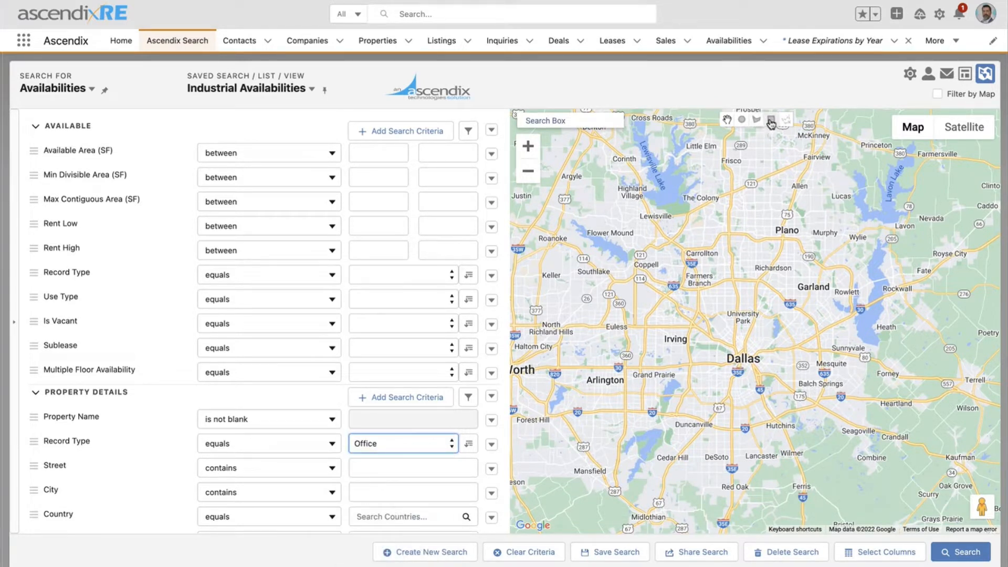
# - Draw a rectangle over north Dallas, Plano and Garland to filter results by map
pyautogui.click(769, 120)
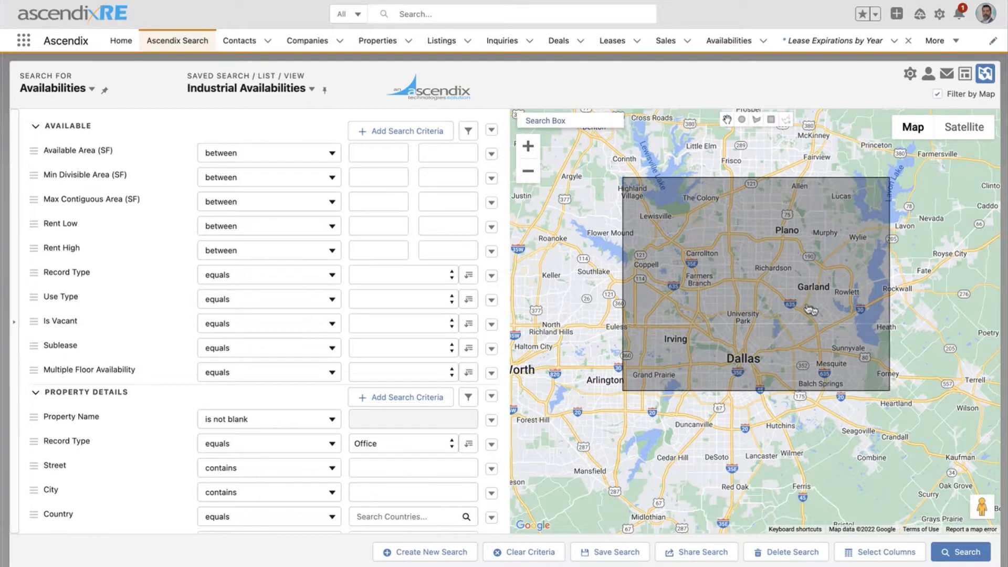
pyautogui.moveTo(775, 292)
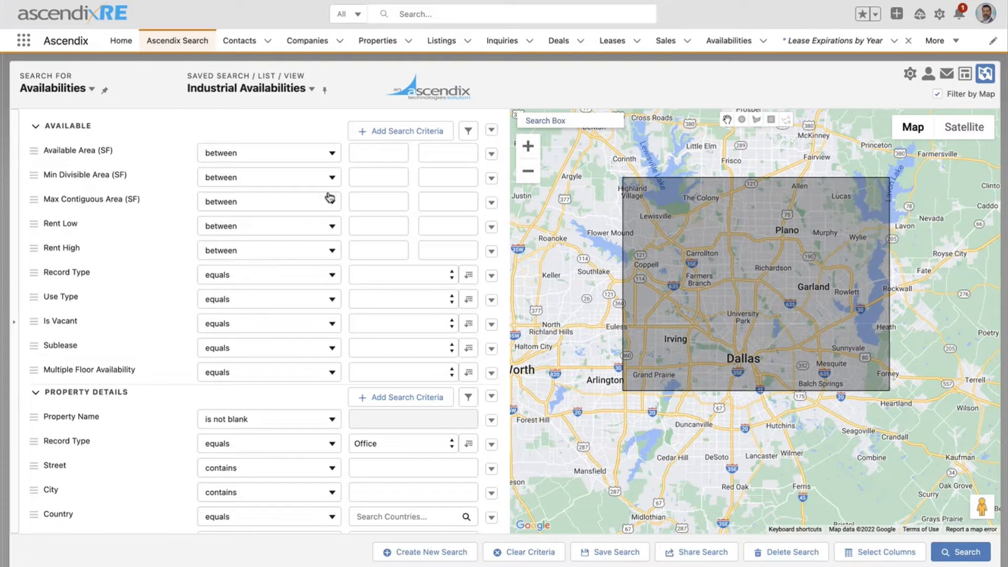
pyautogui.moveTo(108, 106)
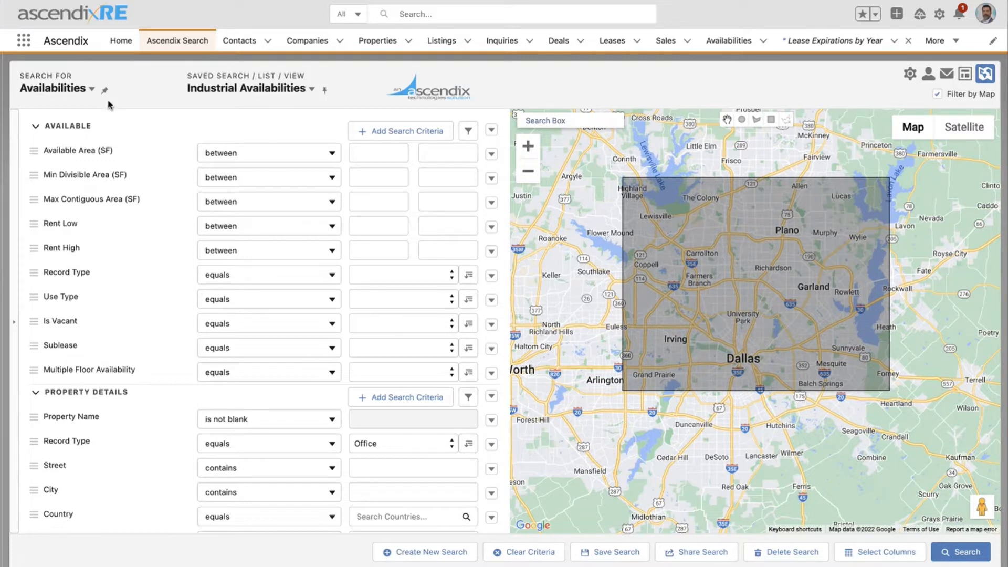
pyautogui.moveTo(167, 250)
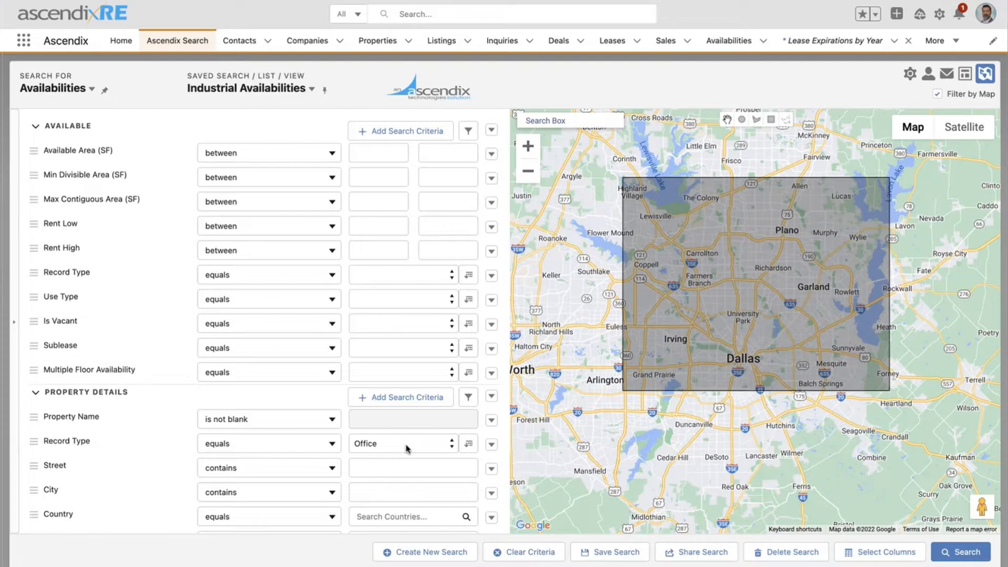
pyautogui.scroll(-3)
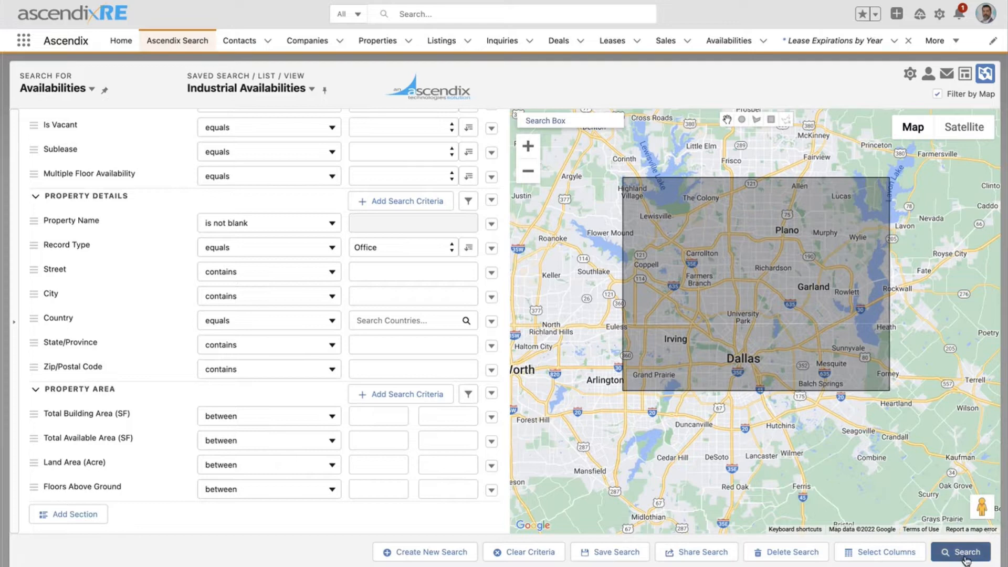
# - Run the search and check Suite 2100 - PPFC1, Suite 2100 at Merit Tower and Suite 220
pyautogui.click(961, 552)
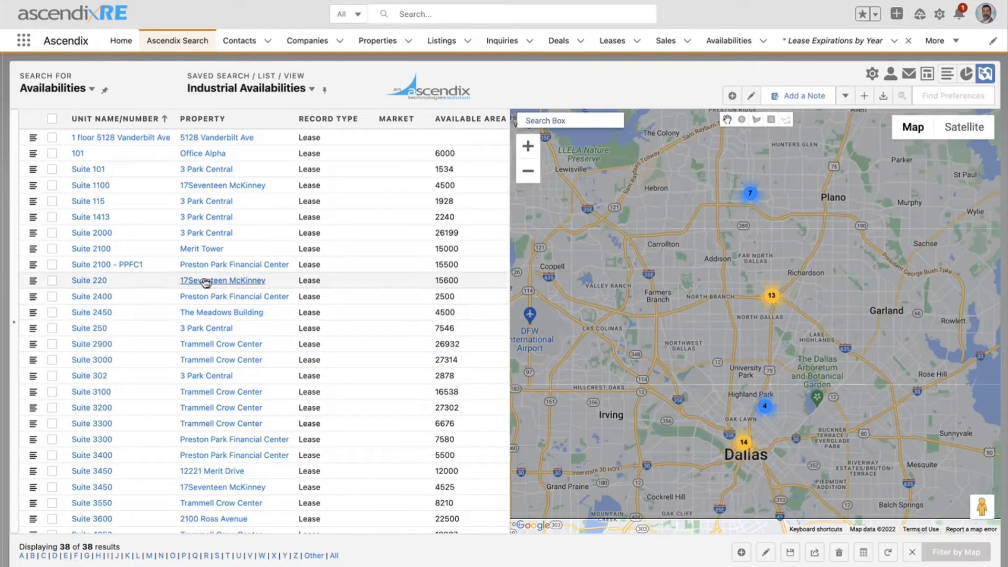
pyautogui.moveTo(63, 265)
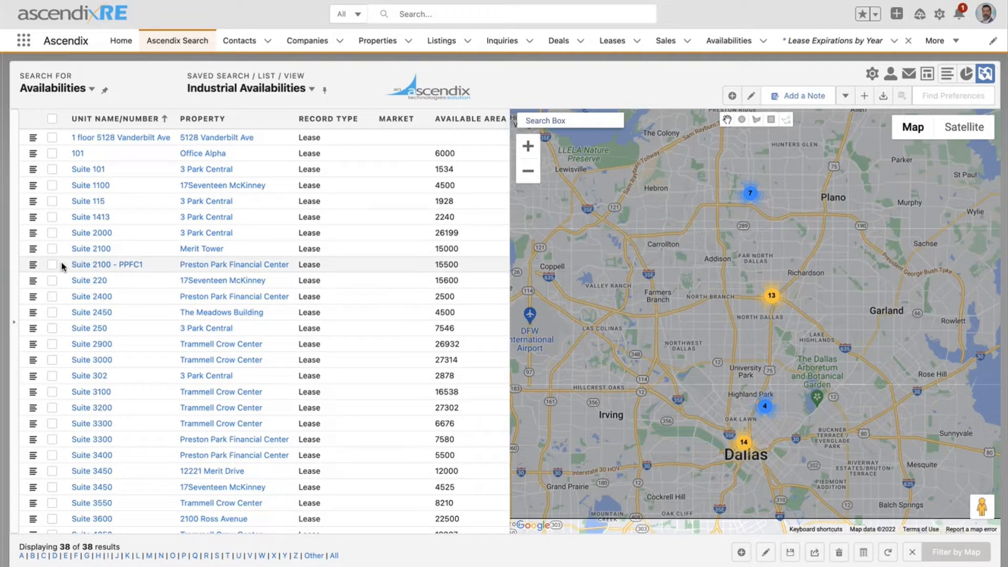
pyautogui.moveTo(63, 269)
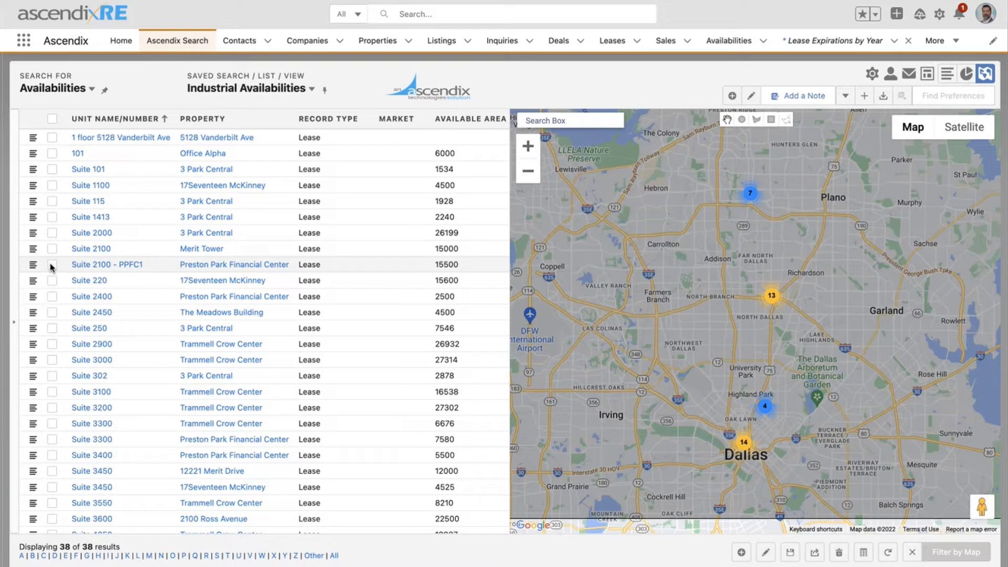
pyautogui.click(52, 264)
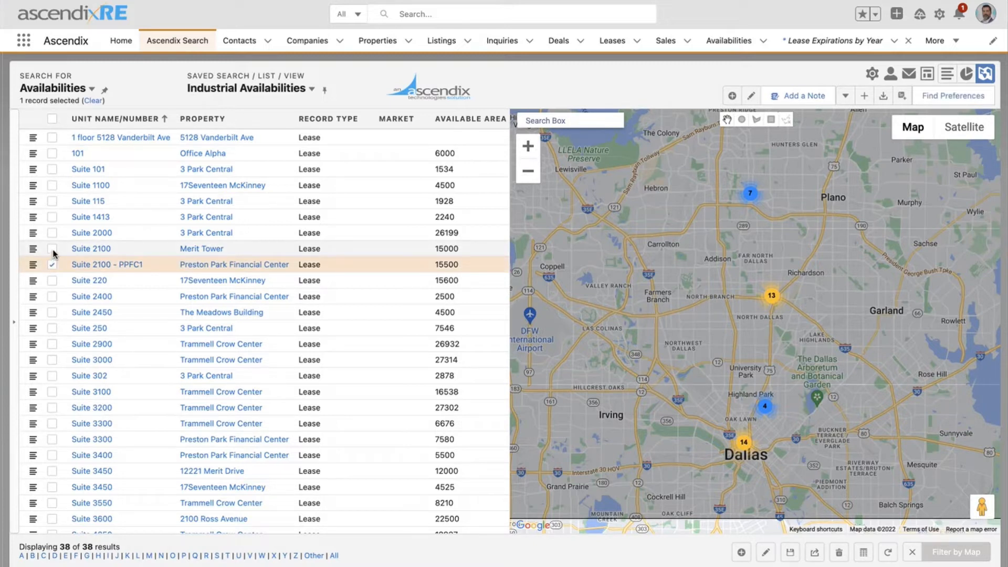
pyautogui.click(52, 249)
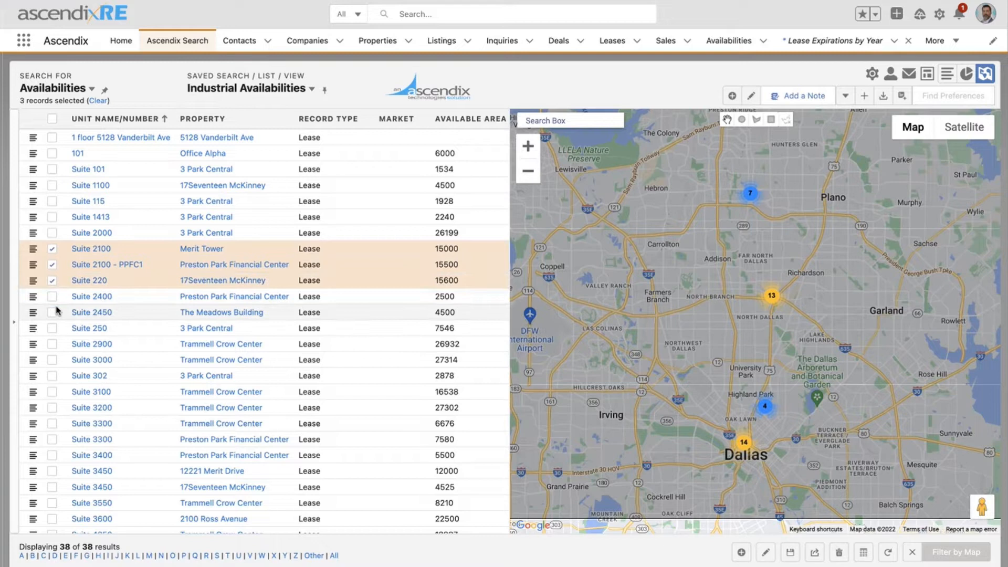
pyautogui.click(51, 313)
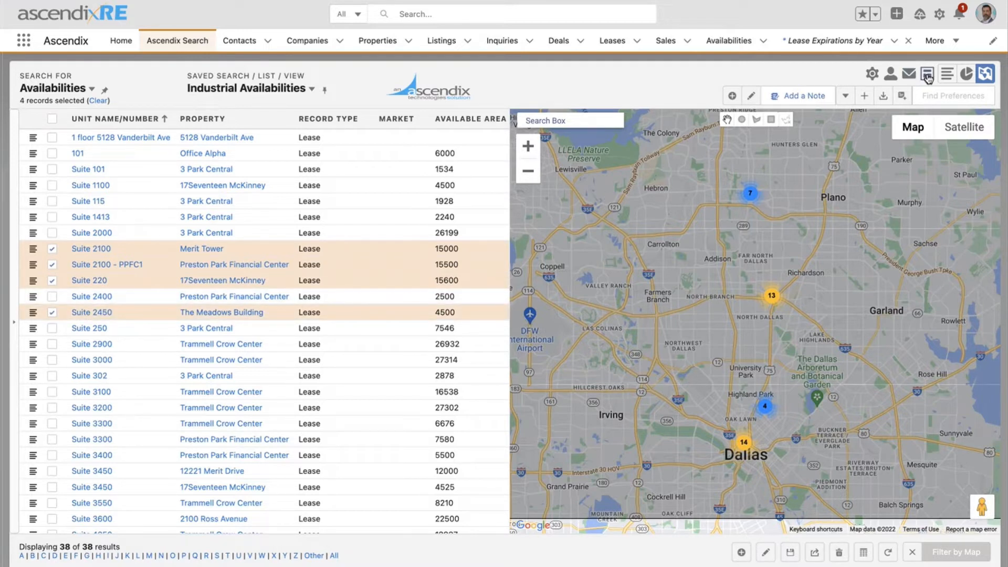
pyautogui.moveTo(925, 74)
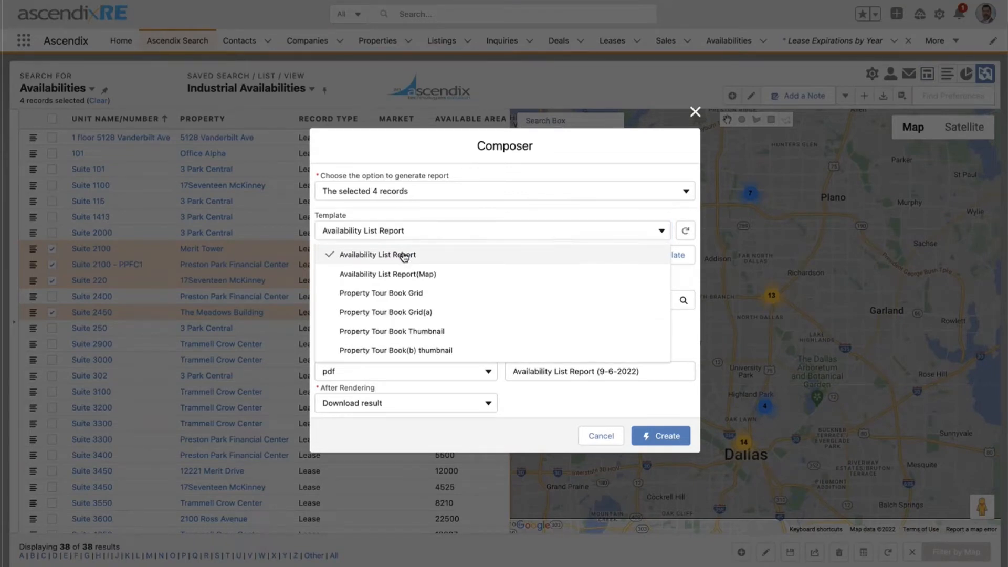
# - Create an Availability List Report as a downloadable PDF for the four selected records
pyautogui.click(379, 255)
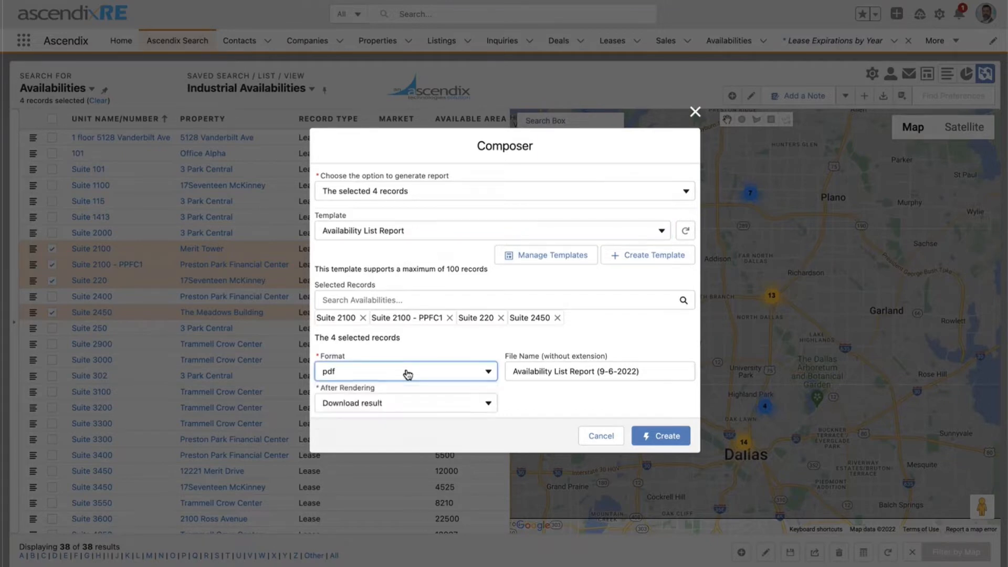
pyautogui.moveTo(441, 407)
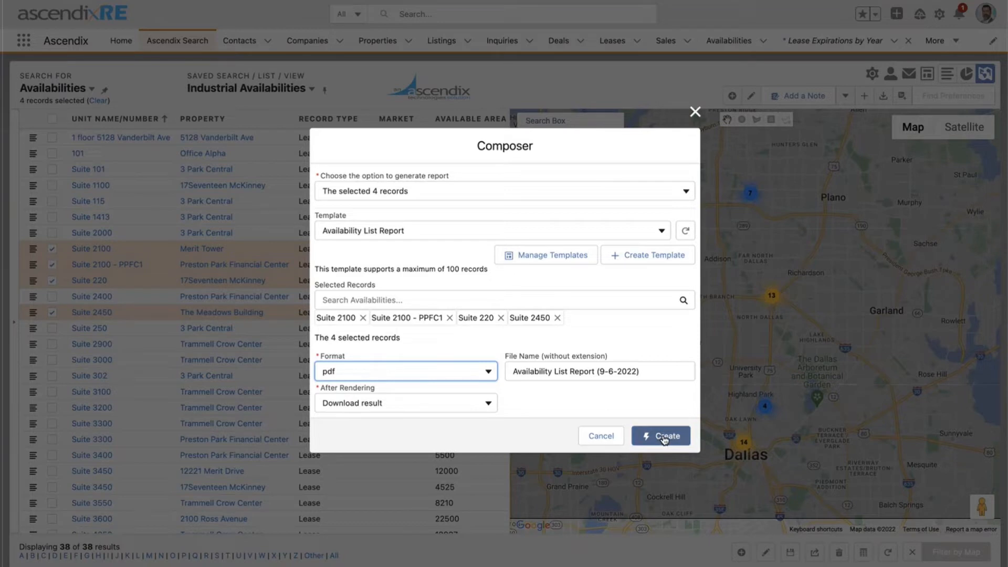
pyautogui.moveTo(661, 435)
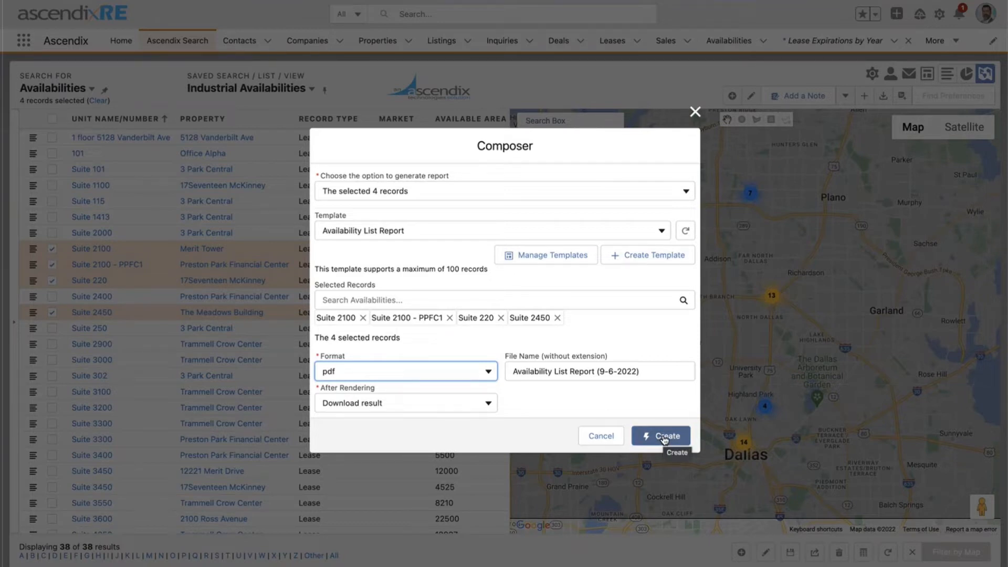
pyautogui.moveTo(456, 383)
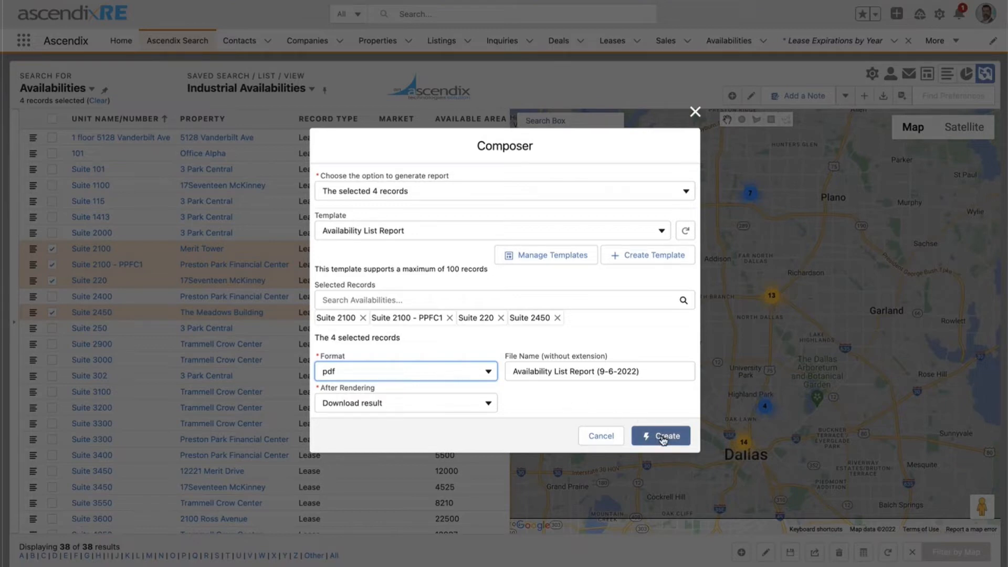
pyautogui.click(659, 435)
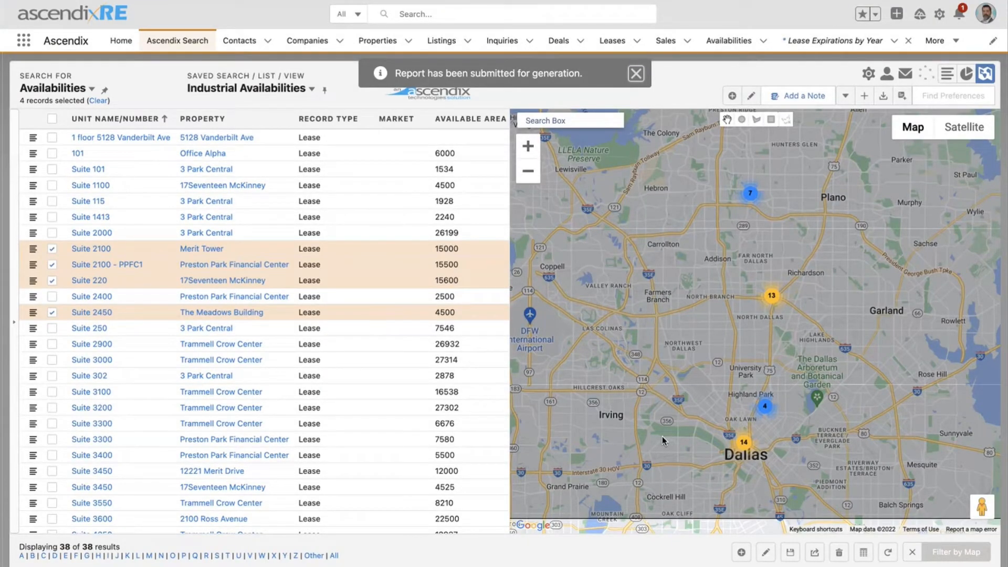
# - Dismiss the 'Report has been submitted for generation' notice
pyautogui.click(635, 73)
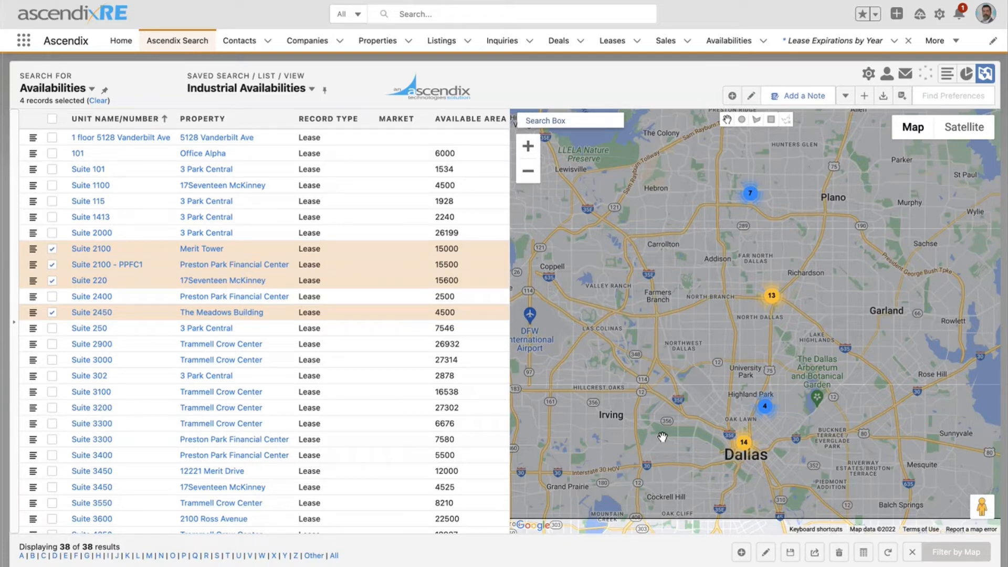
pyautogui.click(925, 74)
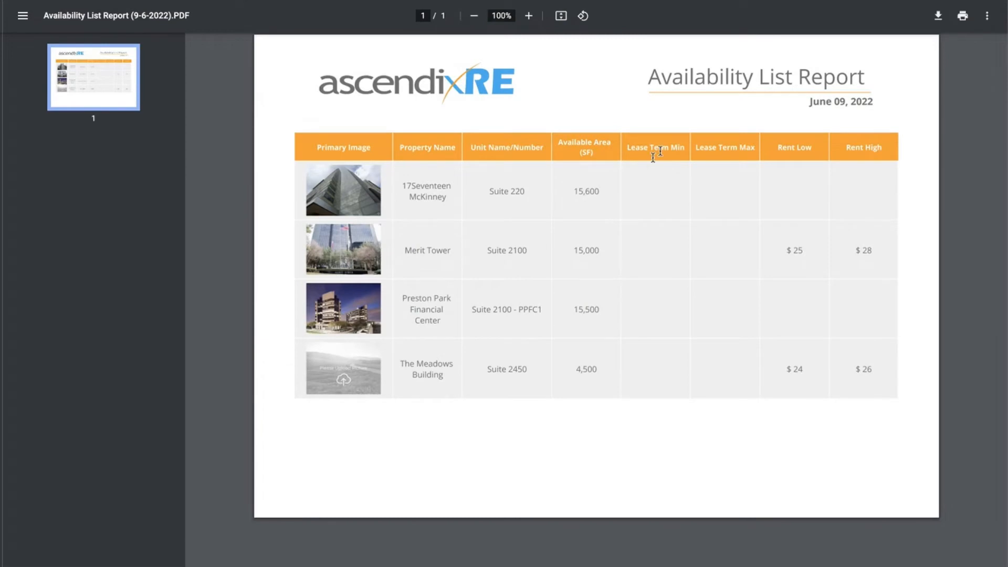
pyautogui.moveTo(469, 180)
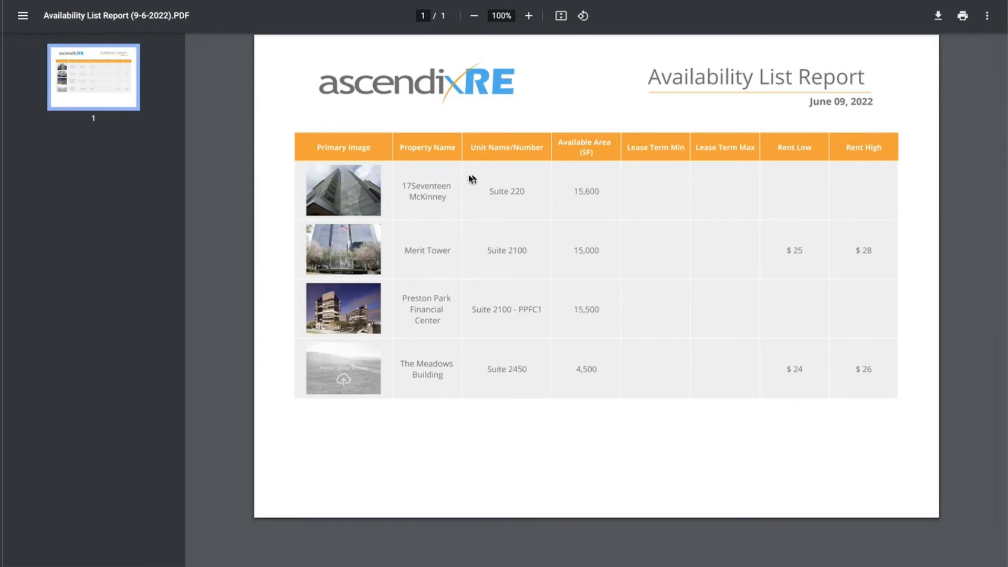
pyautogui.moveTo(413, 203)
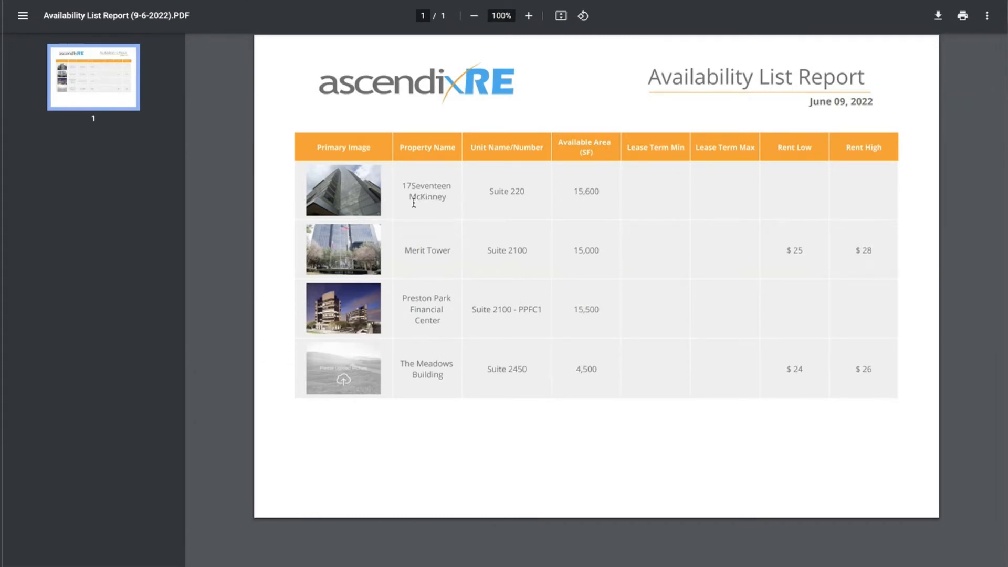
pyautogui.moveTo(521, 195)
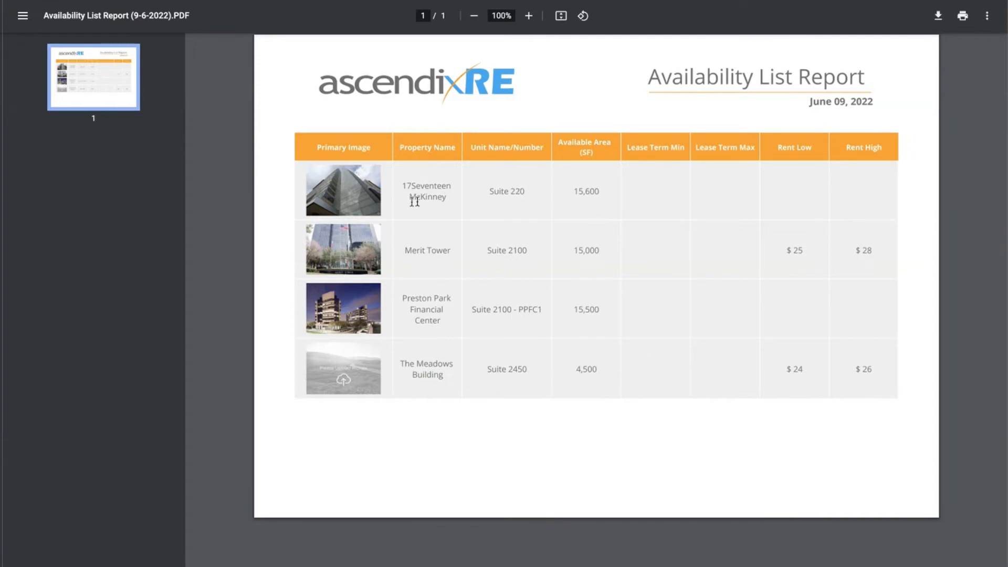
pyautogui.moveTo(429, 199)
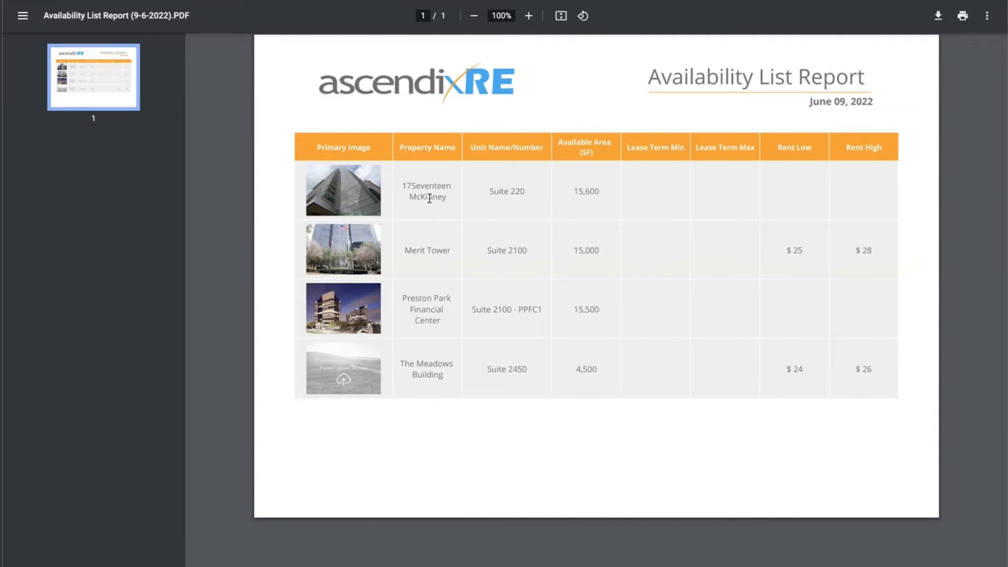
pyautogui.moveTo(430, 369)
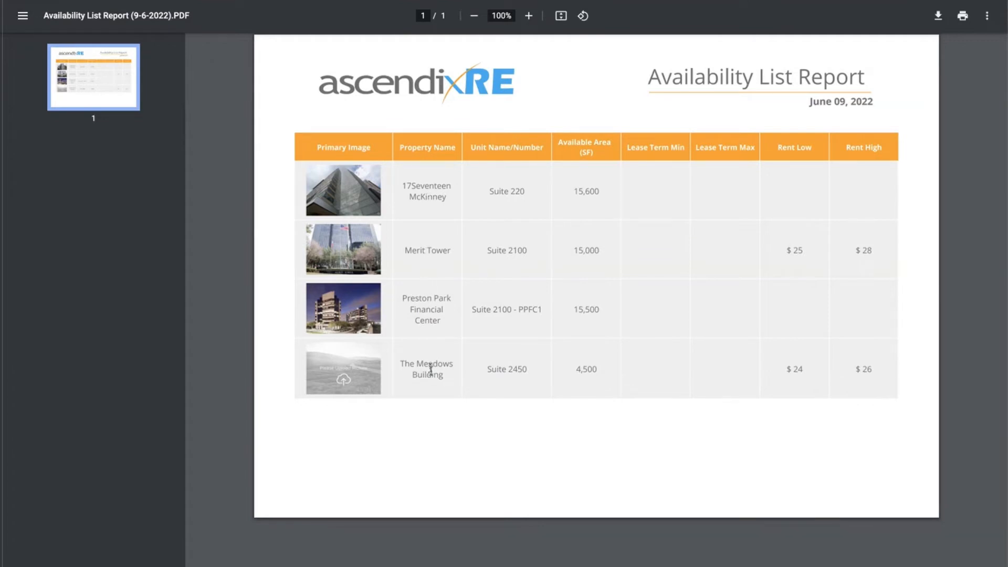
pyautogui.moveTo(390, 365)
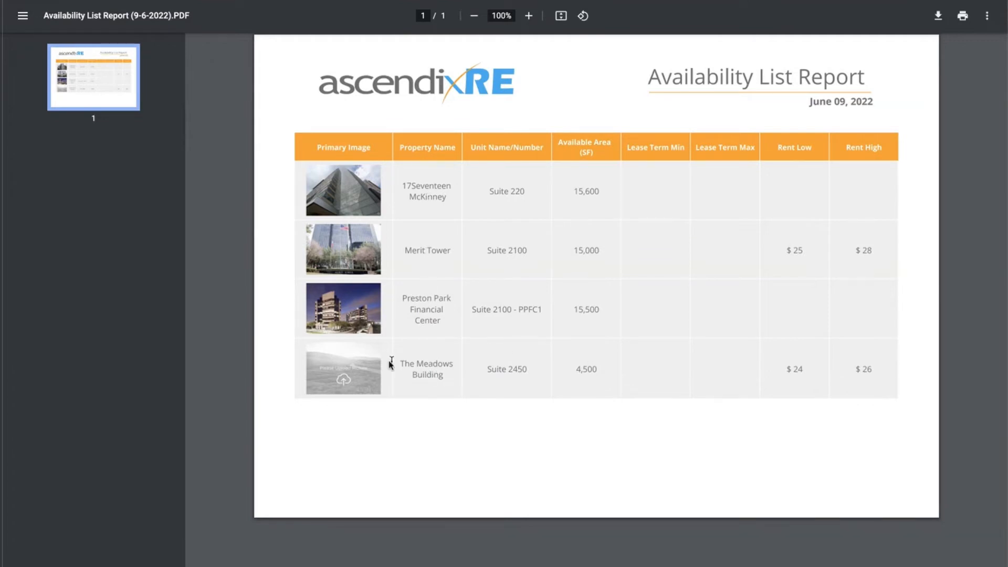
pyautogui.moveTo(346, 378)
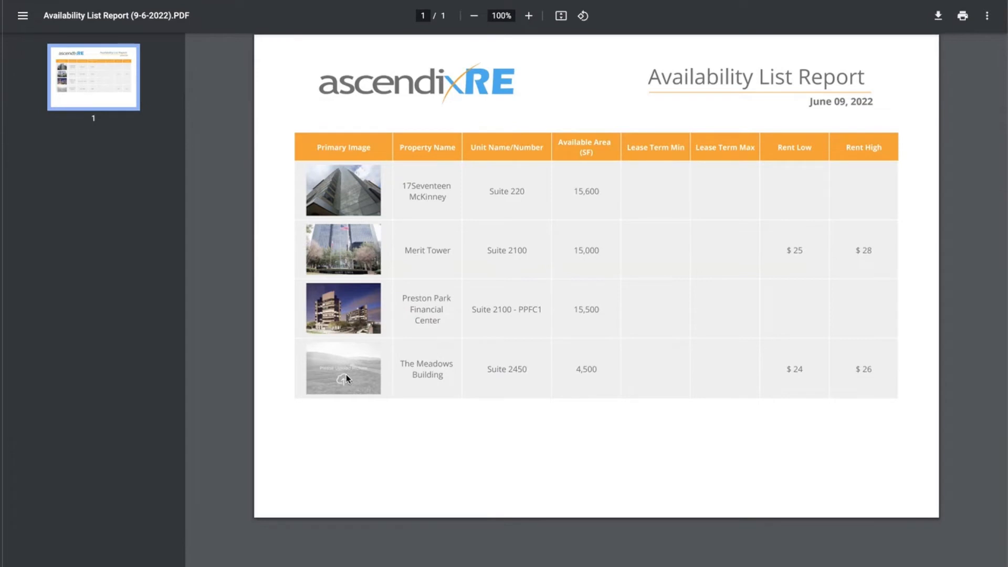
pyautogui.moveTo(346, 377)
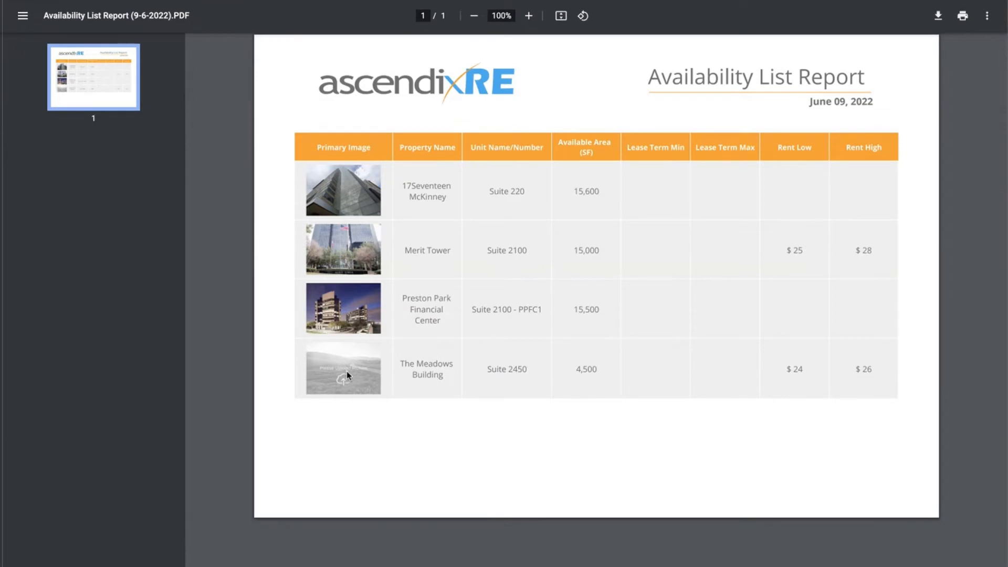
pyautogui.moveTo(366, 371)
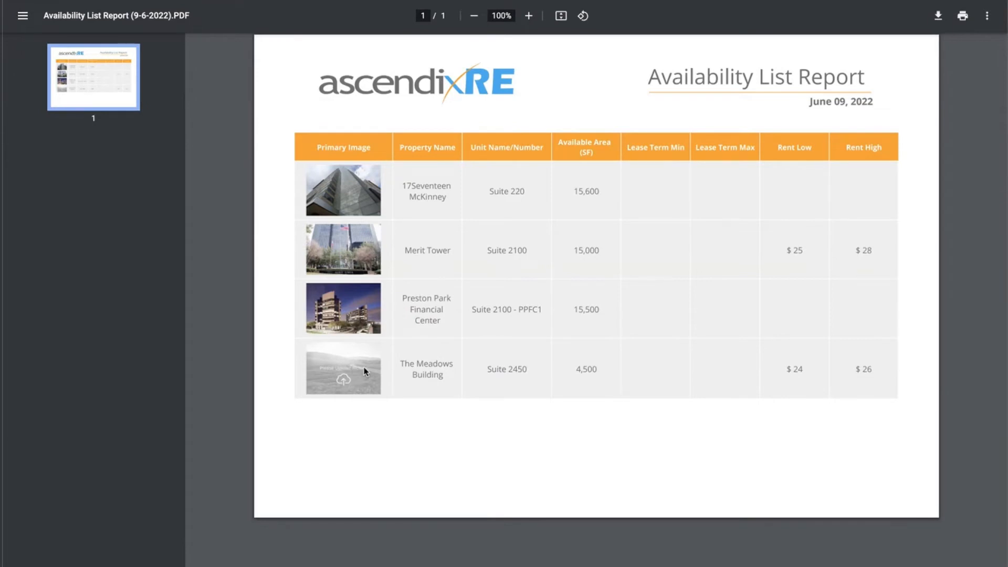
pyautogui.moveTo(584, 288)
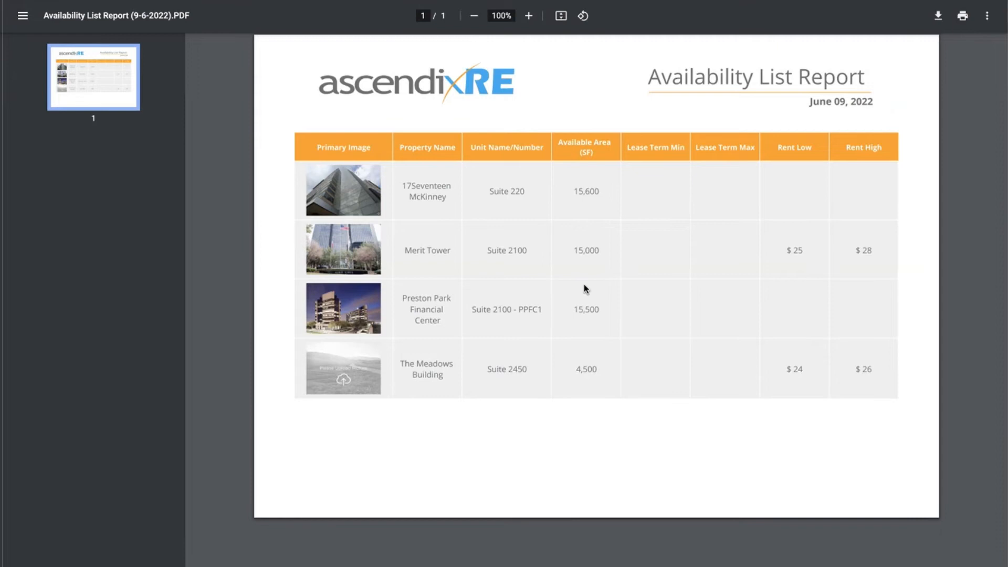
pyautogui.moveTo(426, 27)
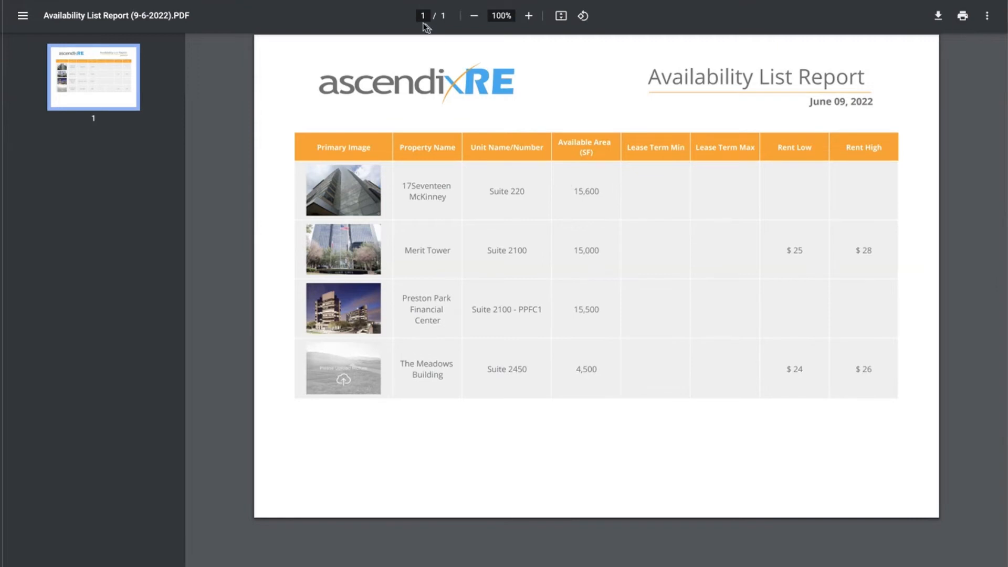